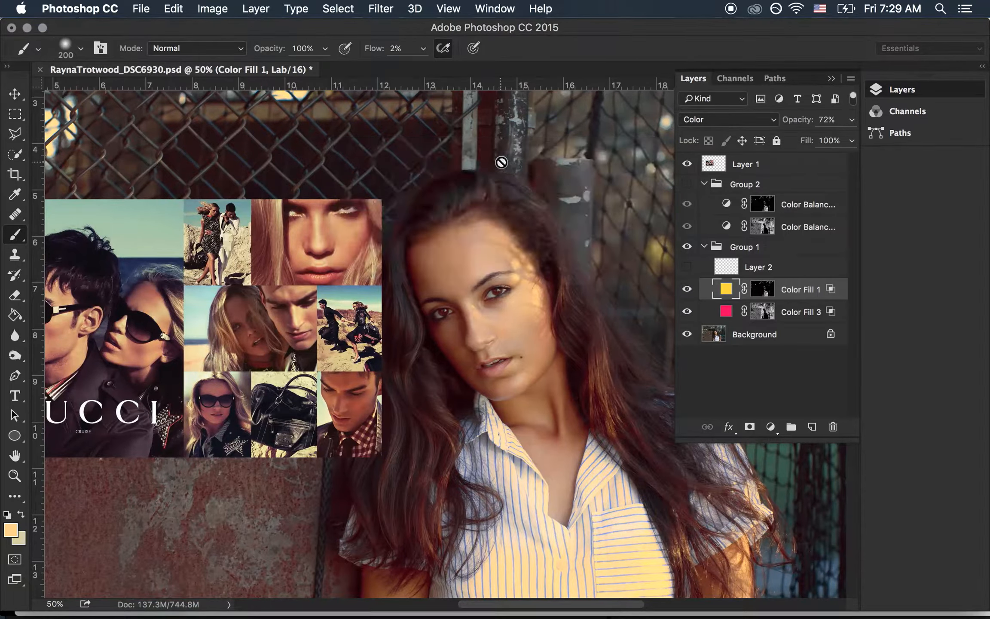
pyautogui.moveTo(16, 112)
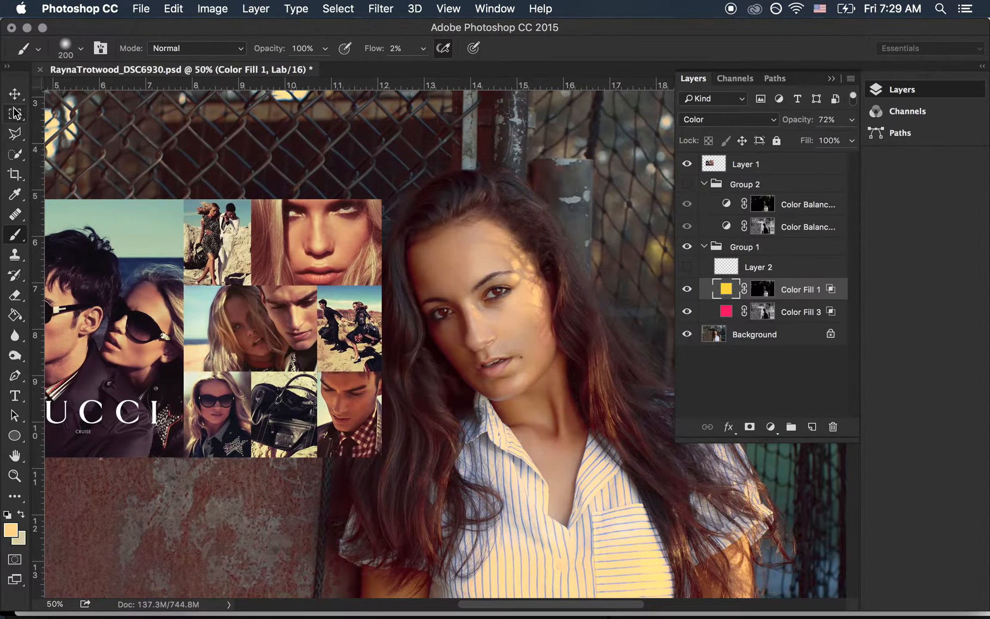
# - Switch to the Move tool for repositioning layers on the canvas
pyautogui.click(15, 95)
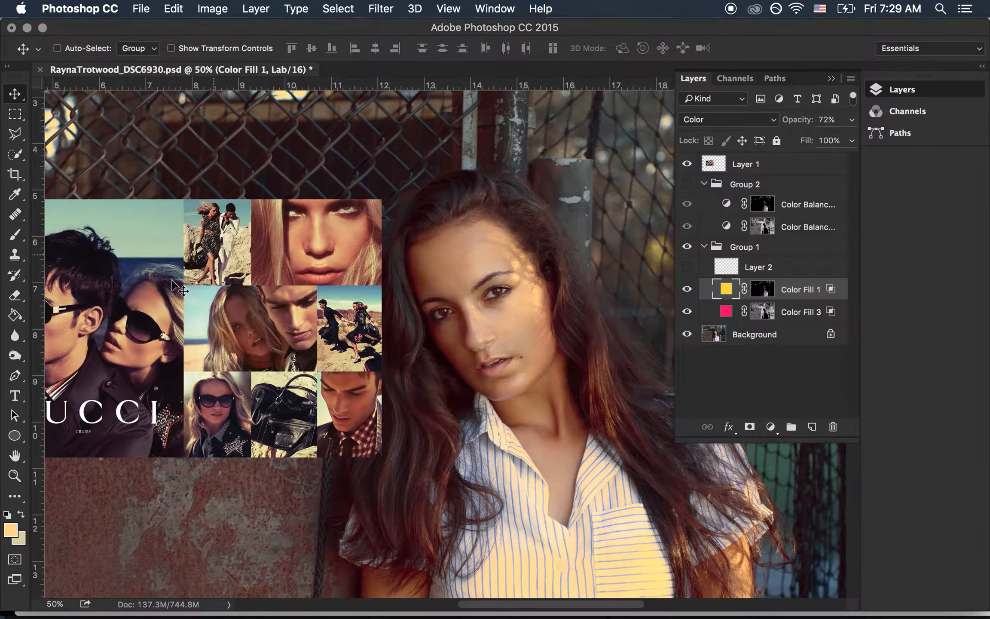
pyautogui.moveTo(160, 352)
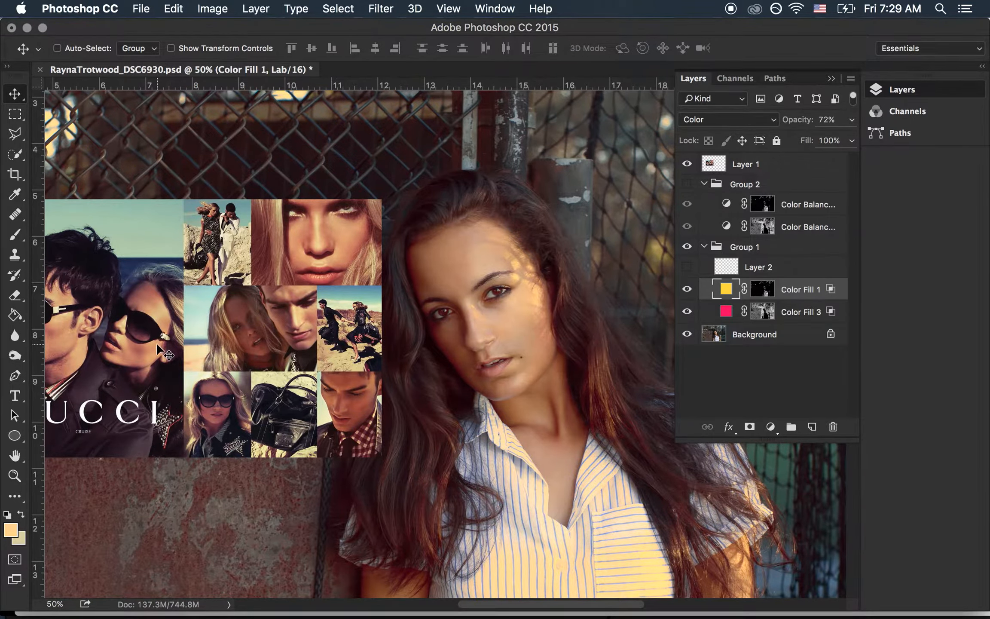
pyautogui.moveTo(209, 366)
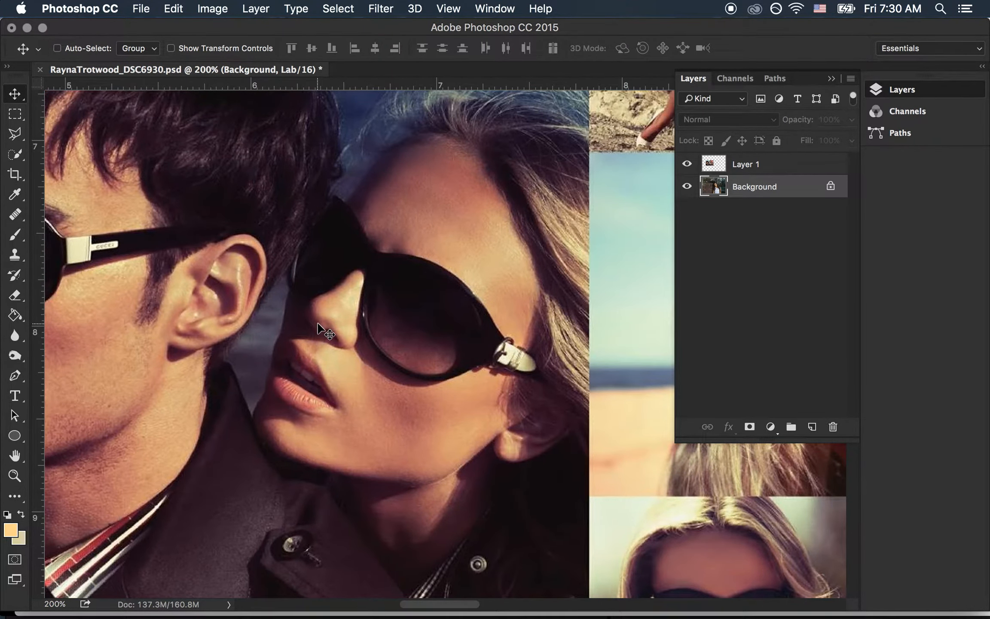
pyautogui.moveTo(369, 282)
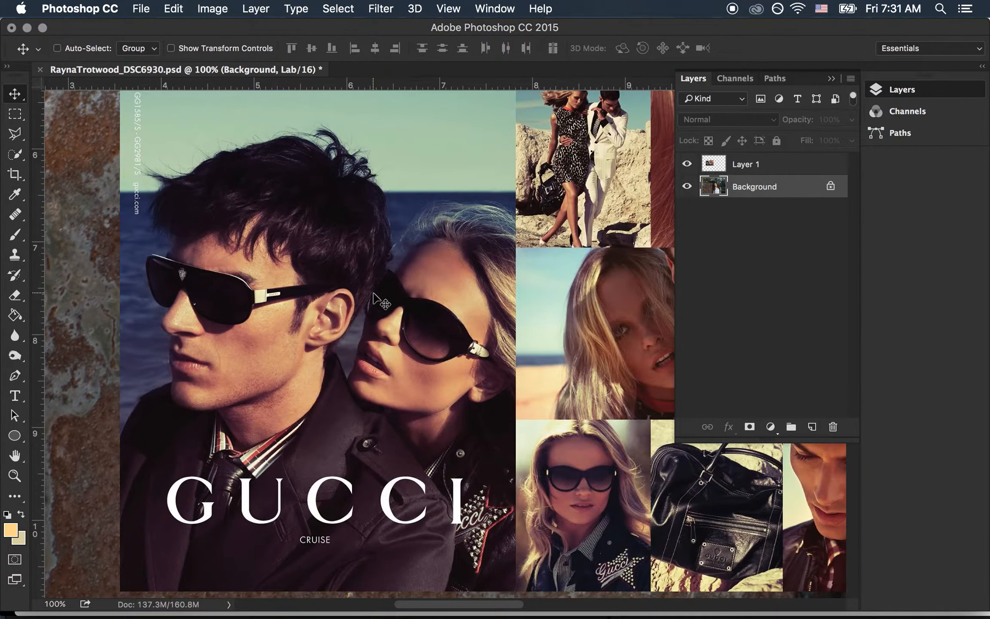
pyautogui.moveTo(575, 344)
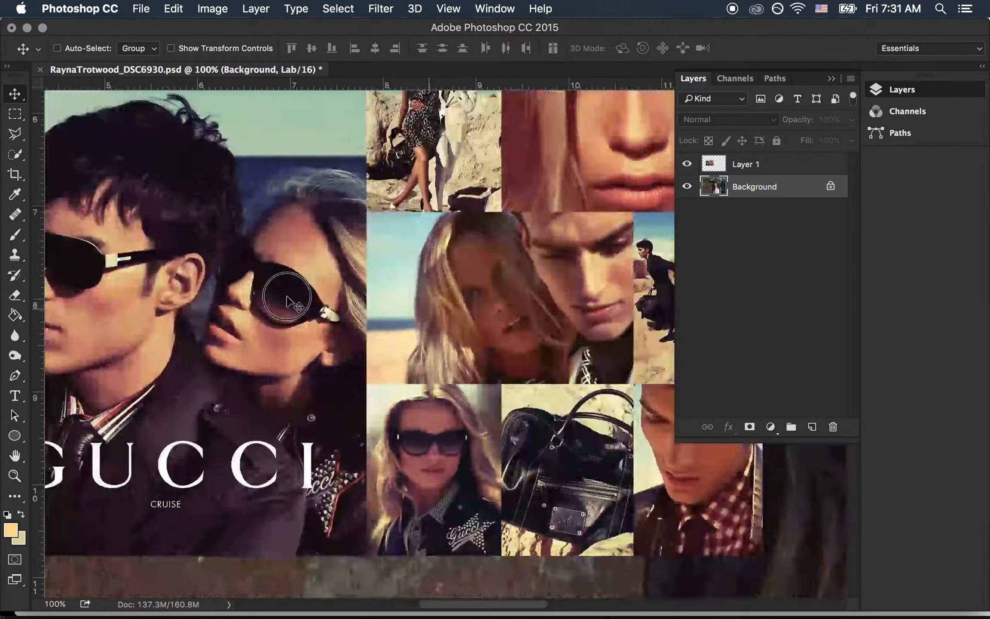
# - Save two progressively narrower highlight selections as Alpha 3 and Alpha 4, previewing each
pyautogui.click(734, 78)
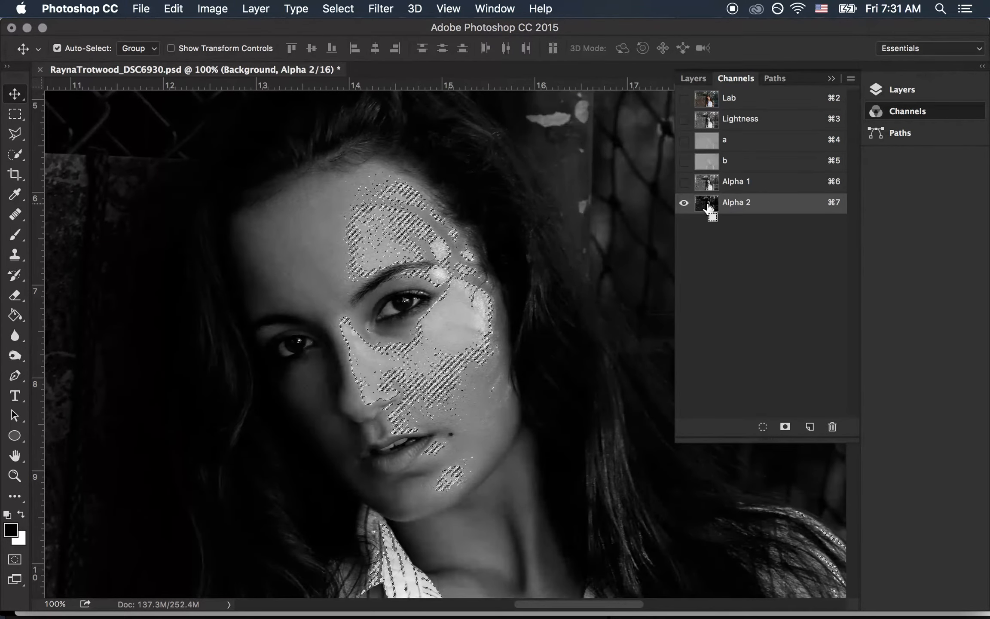
pyautogui.click(809, 427)
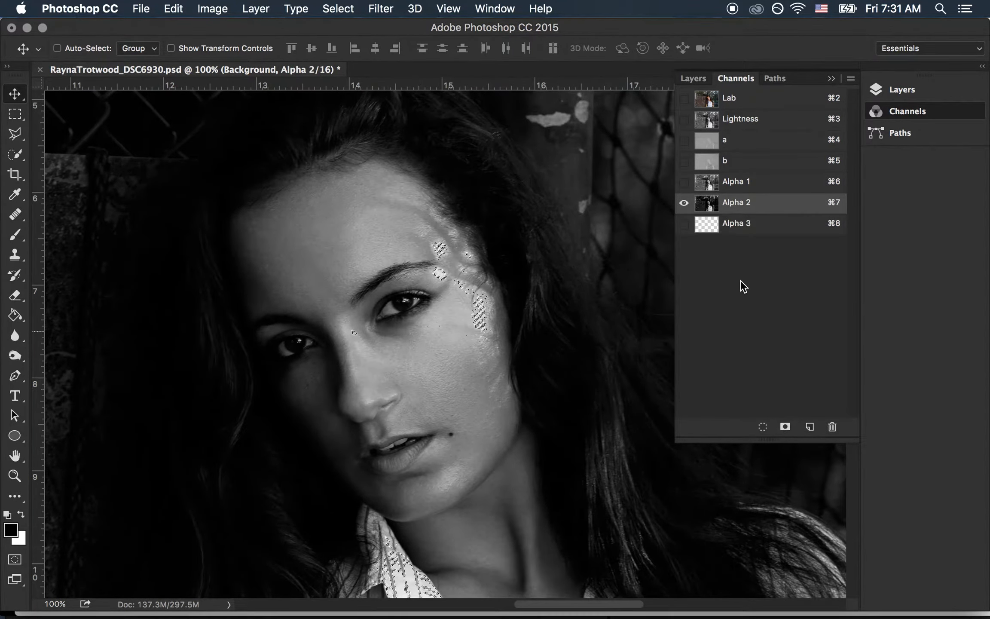
pyautogui.click(736, 223)
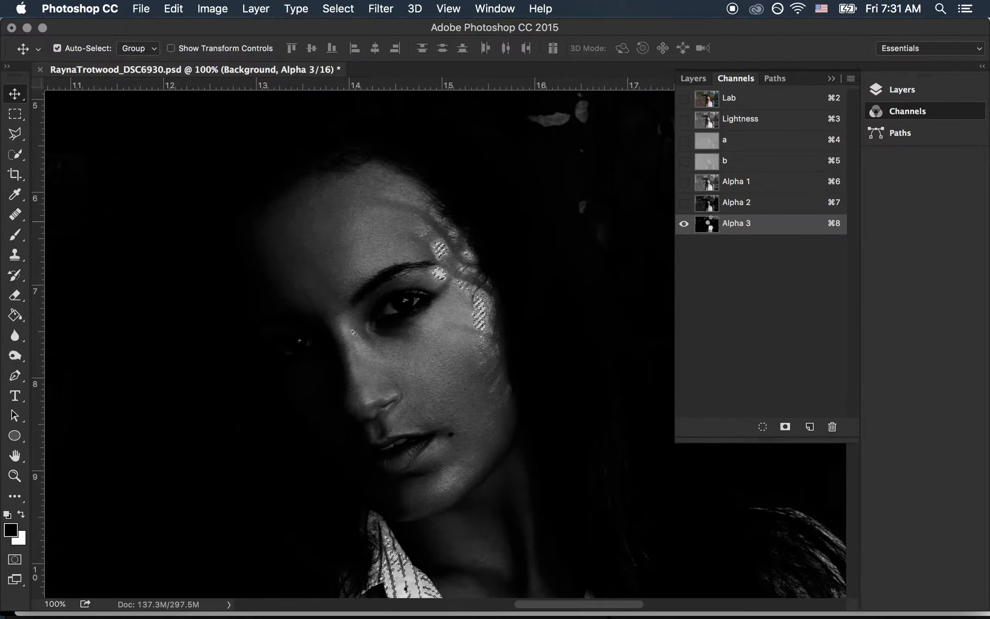
pyautogui.click(809, 426)
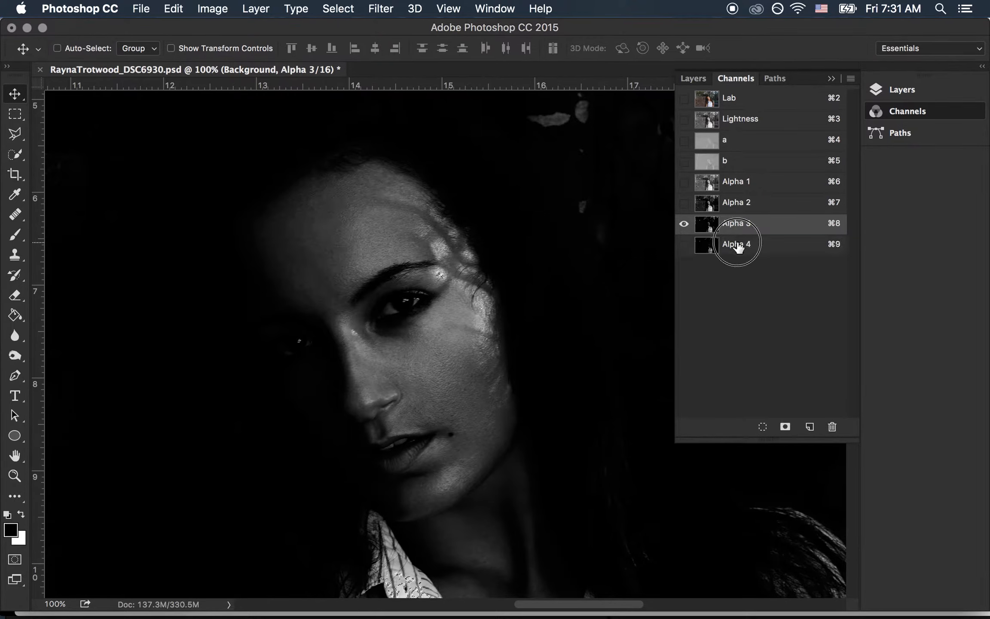
pyautogui.click(736, 245)
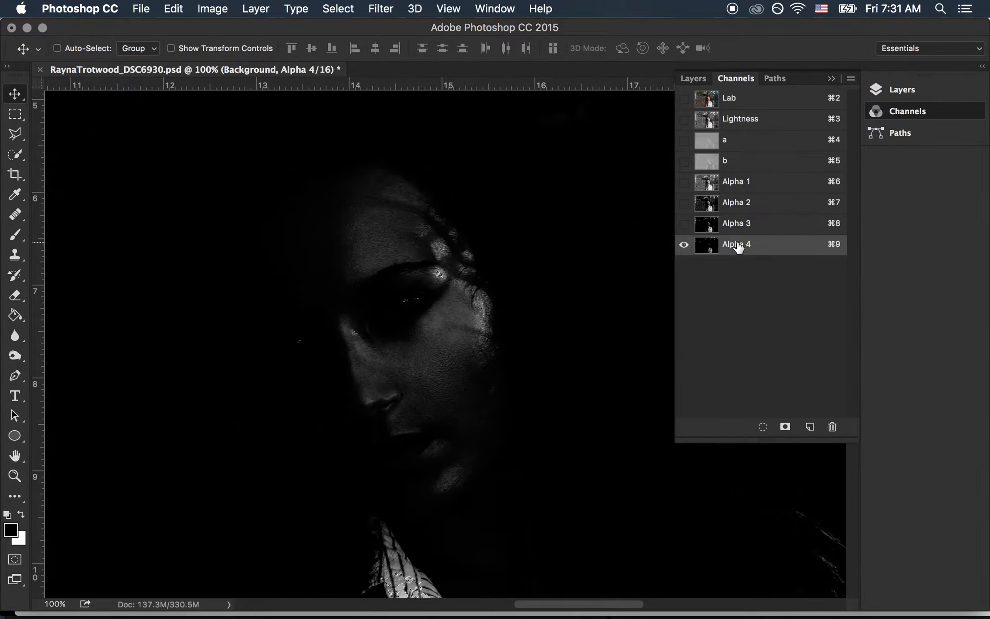
pyautogui.click(692, 78)
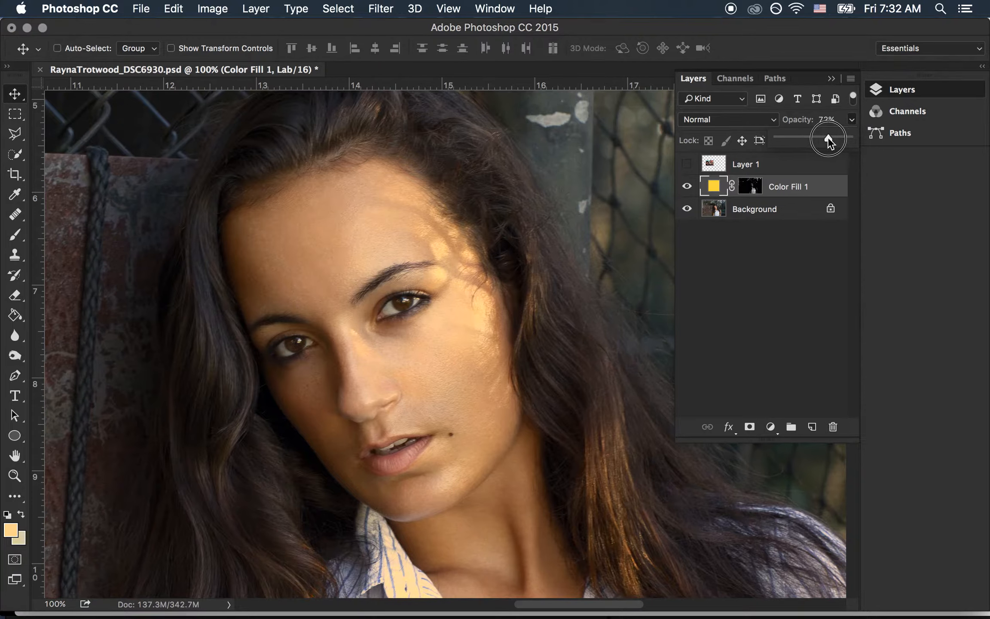
# - Lower the yellow Color Fill layer's opacity to tone down the warm highlights
pyautogui.click(734, 78)
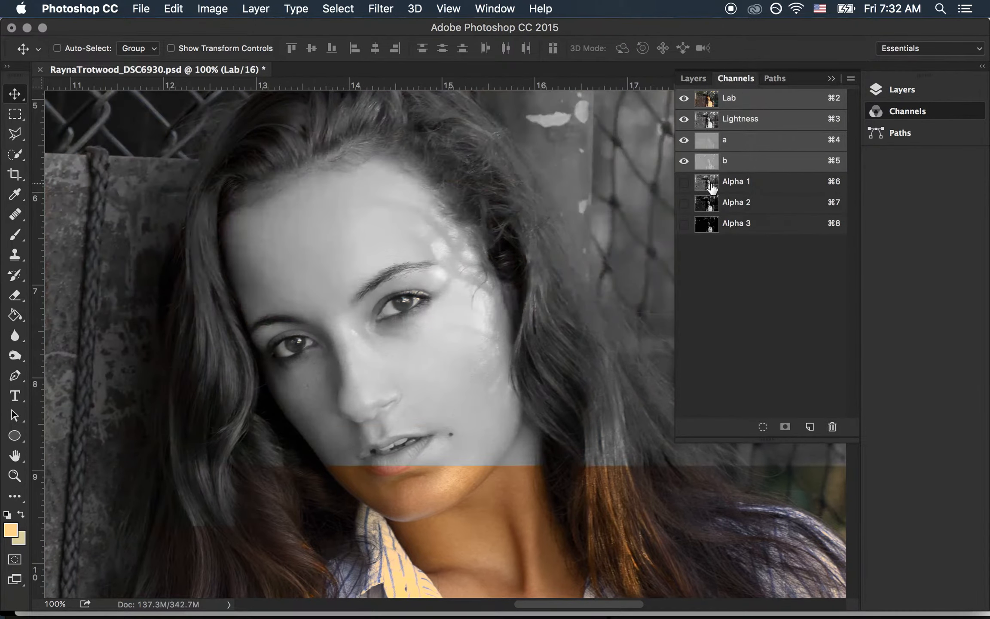
# - View the Alpha 1 luminosity mask alone, then return to the layers
pyautogui.click(736, 181)
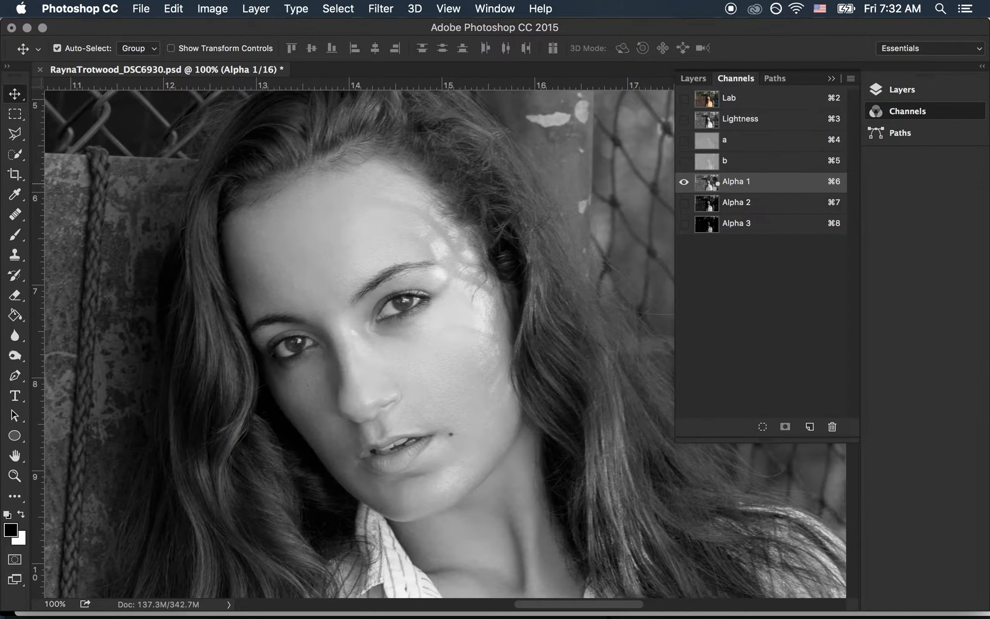
pyautogui.click(692, 78)
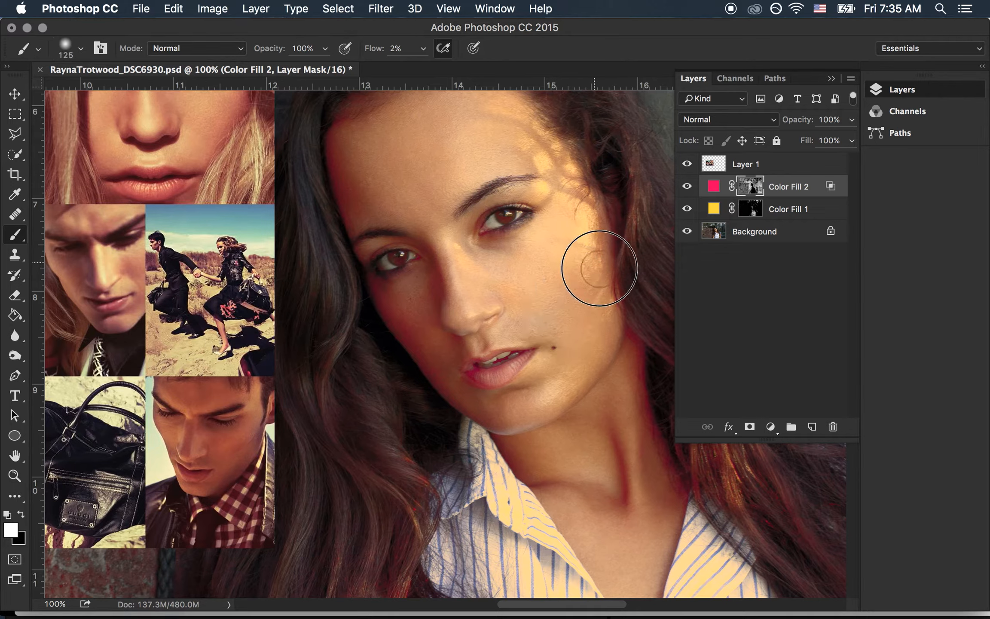
pyautogui.moveTo(582, 264)
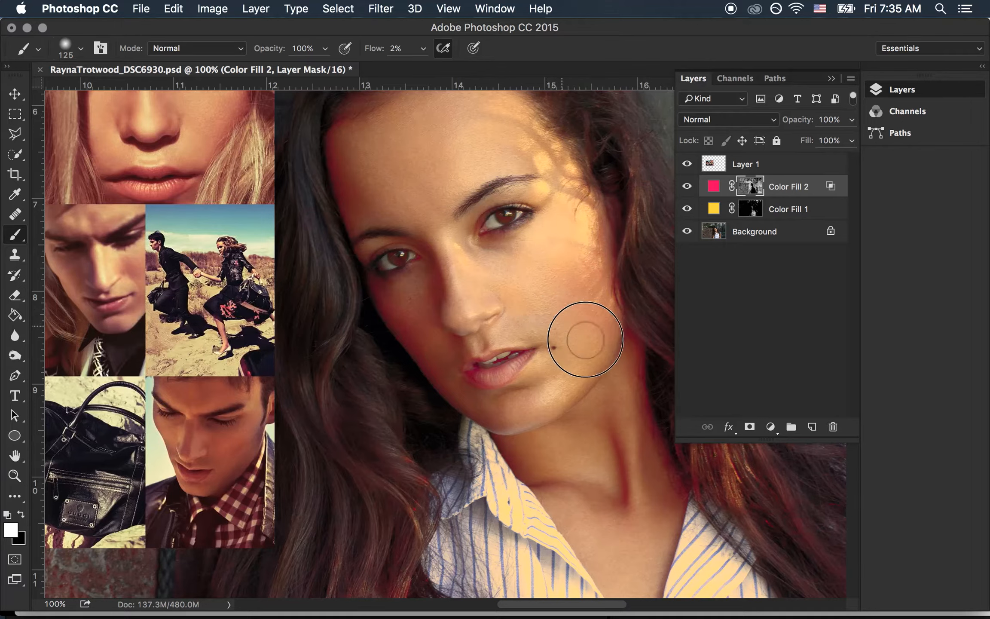
pyautogui.moveTo(628, 344)
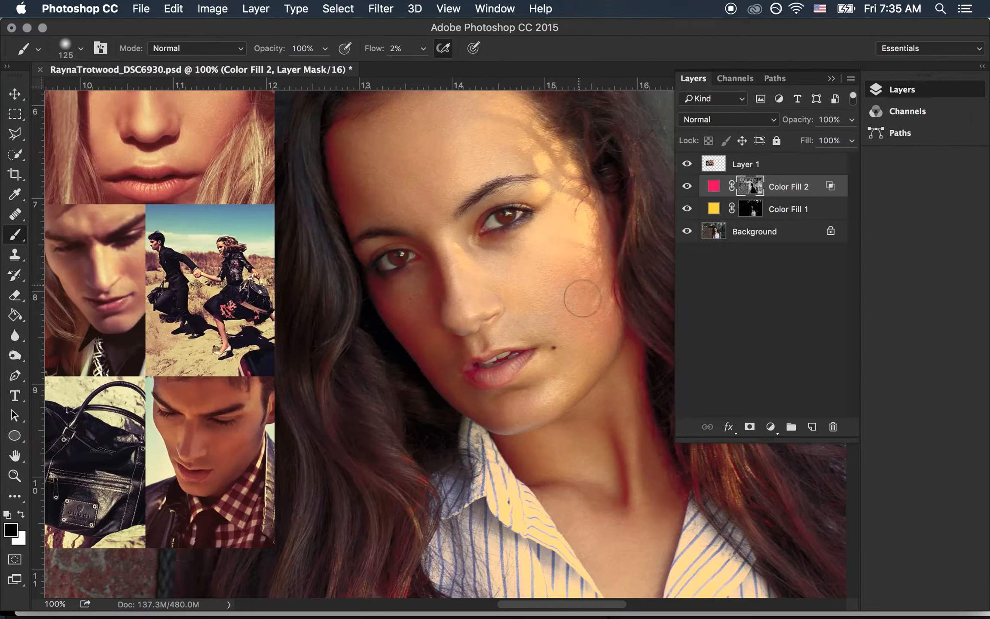
pyautogui.moveTo(600, 496)
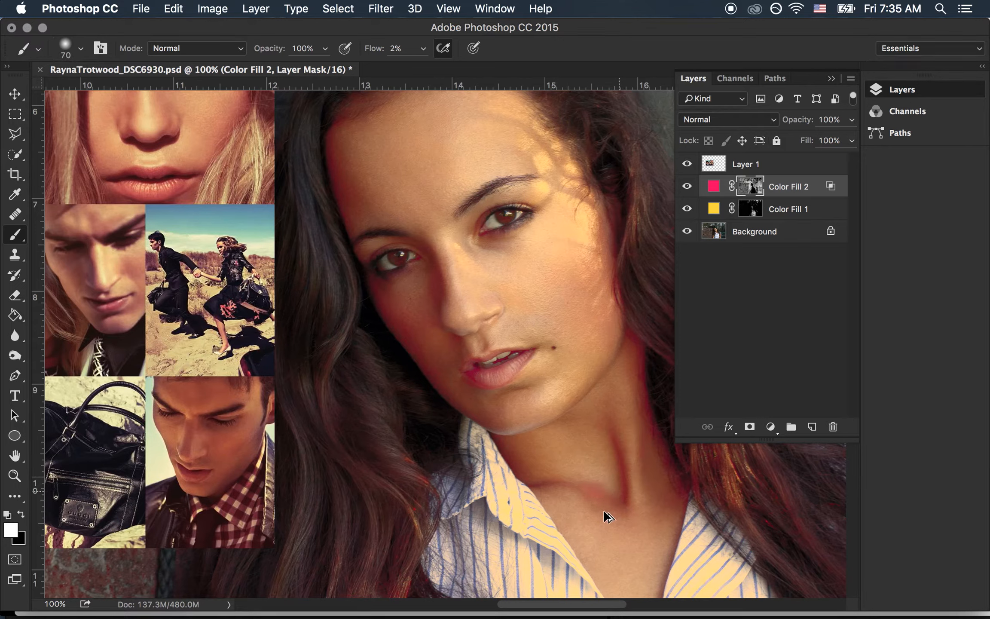
pyautogui.moveTo(597, 494)
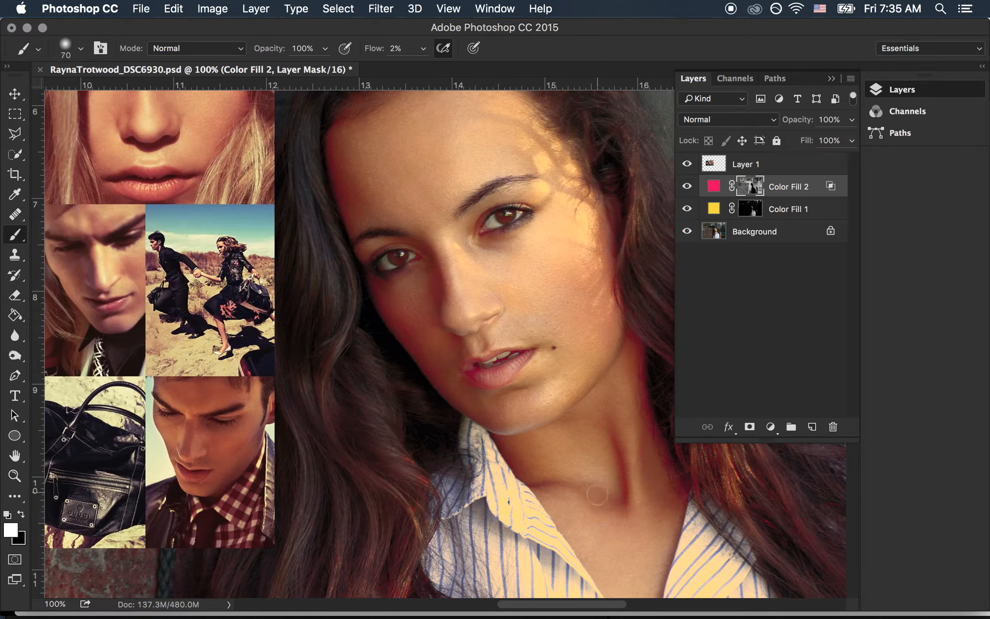
# - Select the Color Fill 2 layer mask to paint the red tint
pyautogui.click(788, 208)
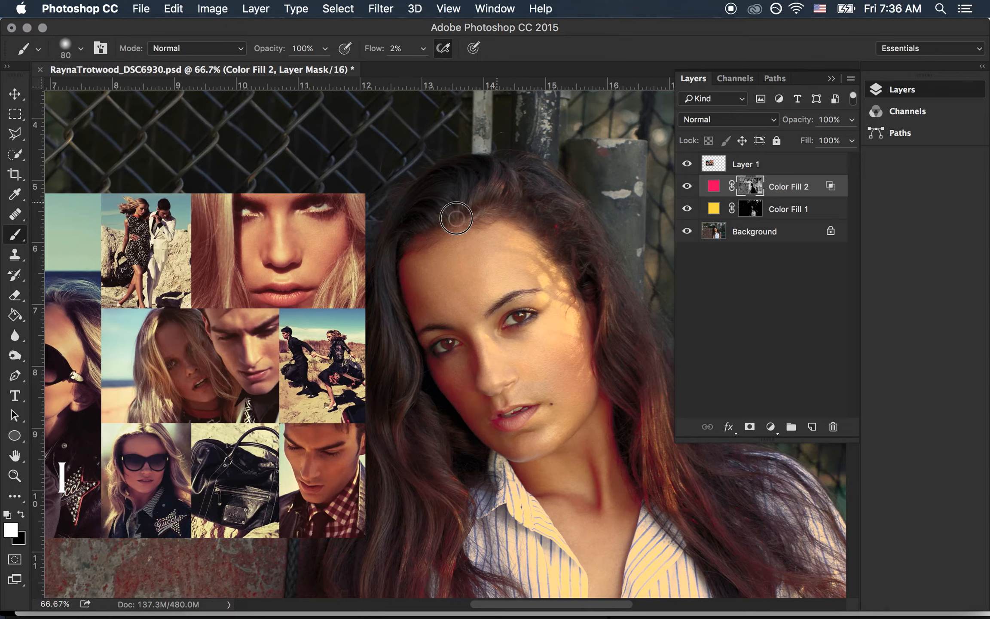
pyautogui.moveTo(422, 252)
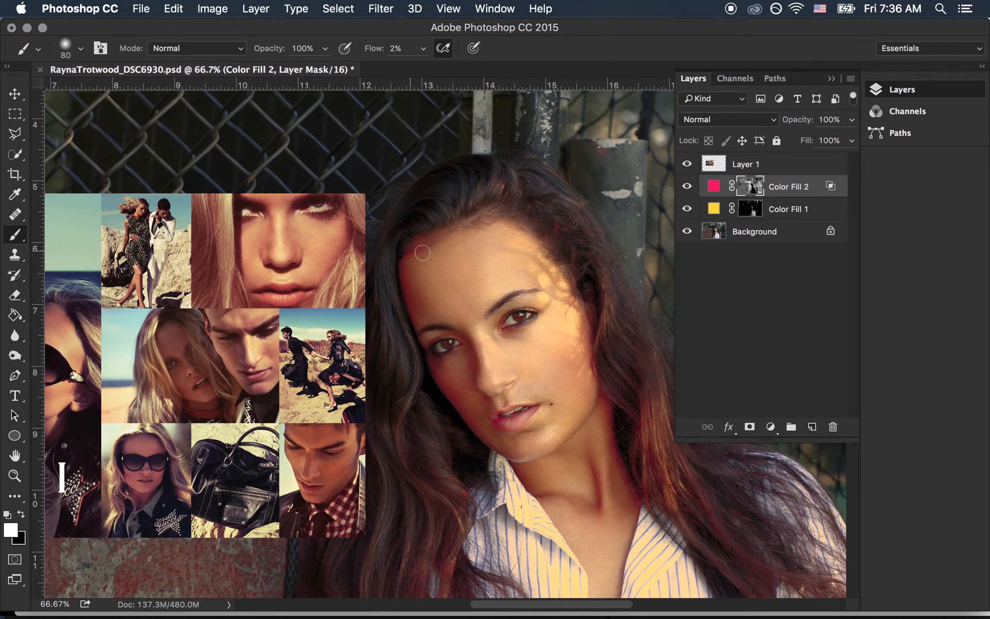
pyautogui.moveTo(472, 273)
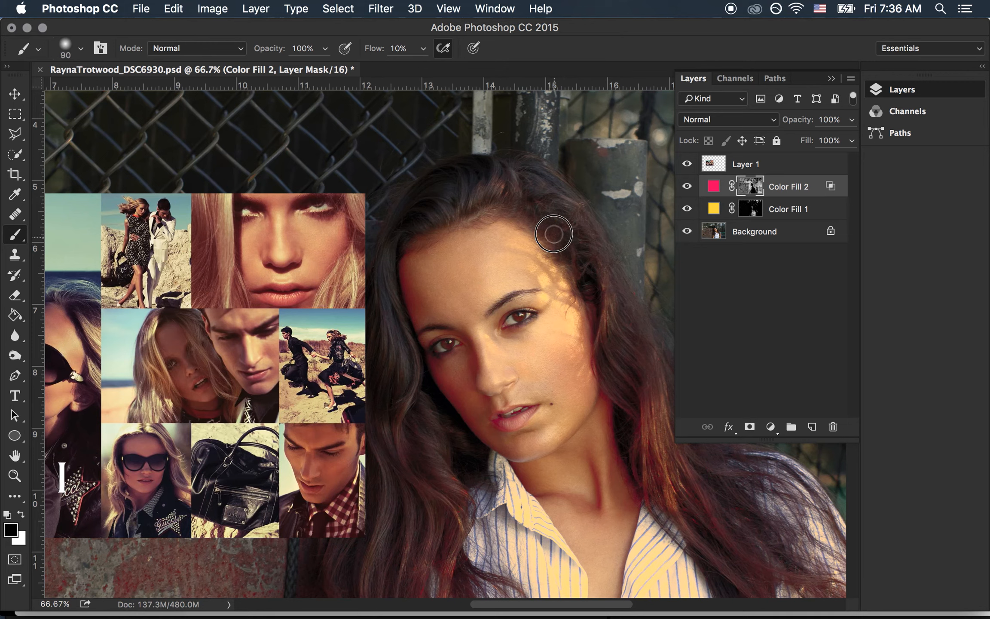
pyautogui.moveTo(601, 300)
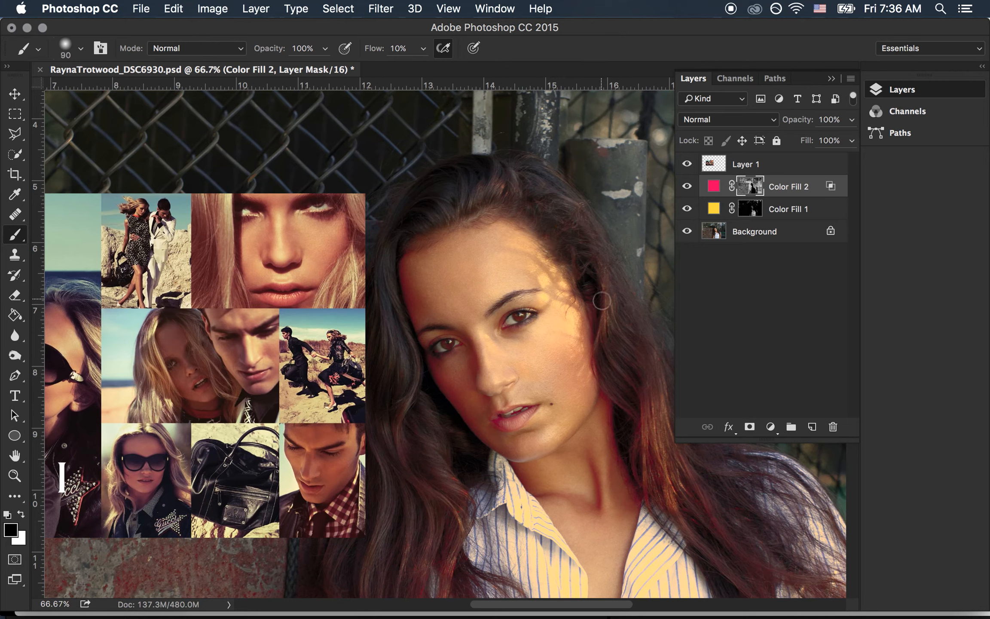
pyautogui.moveTo(646, 368)
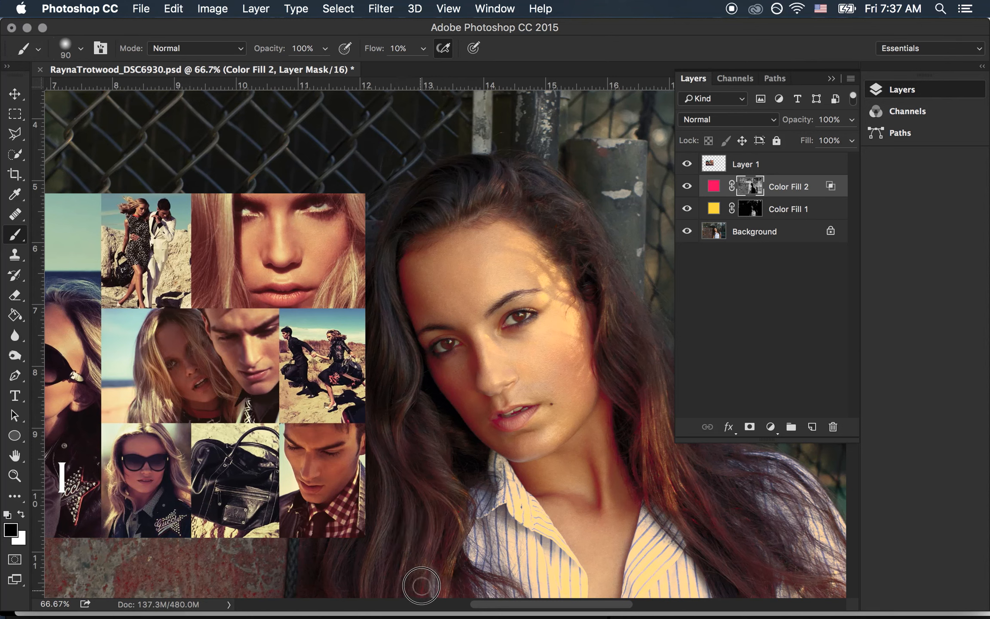
pyautogui.moveTo(444, 554)
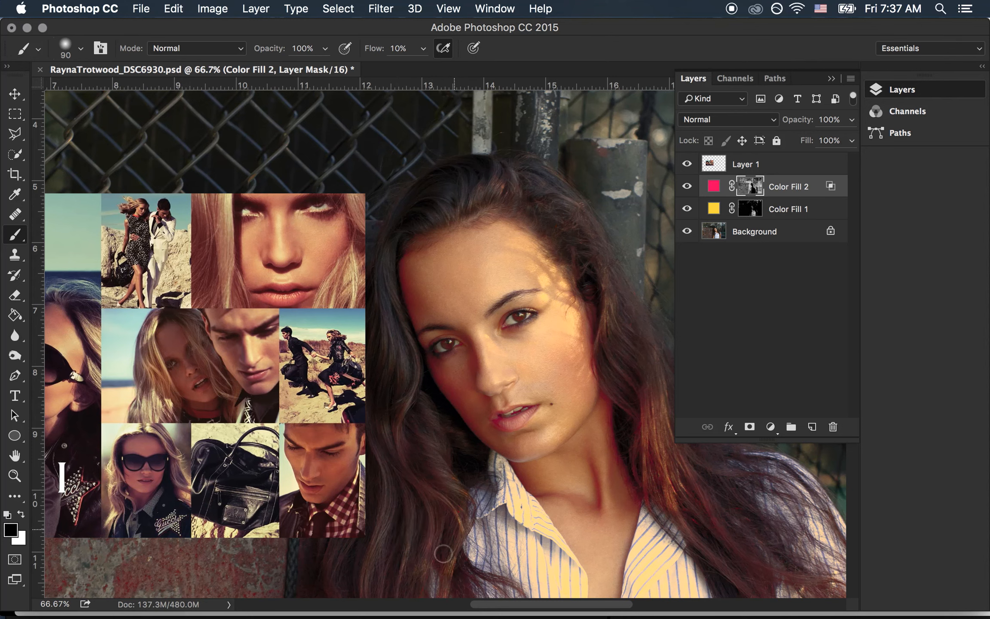
pyautogui.moveTo(418, 588)
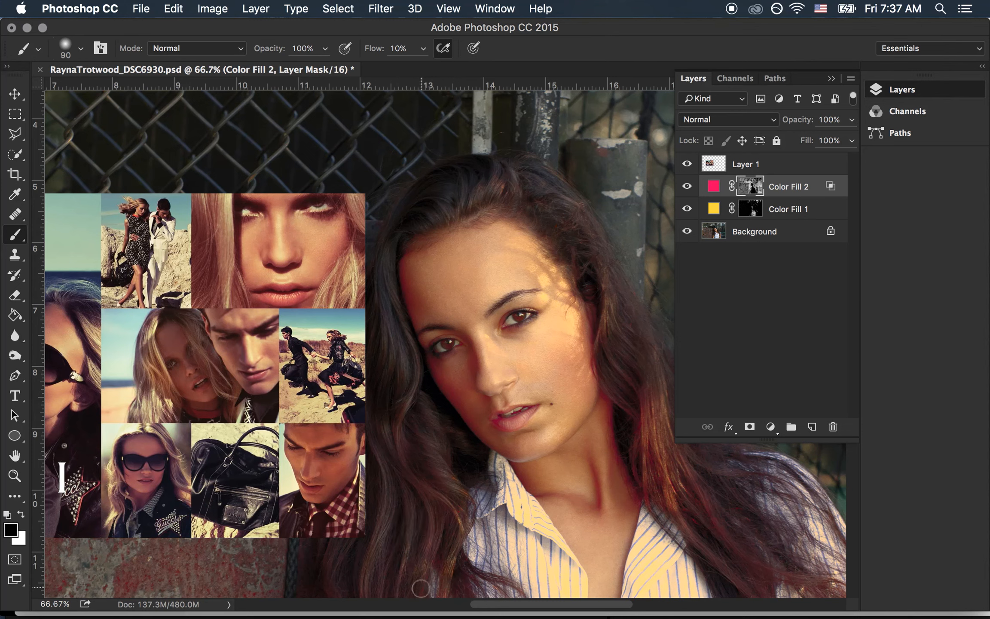